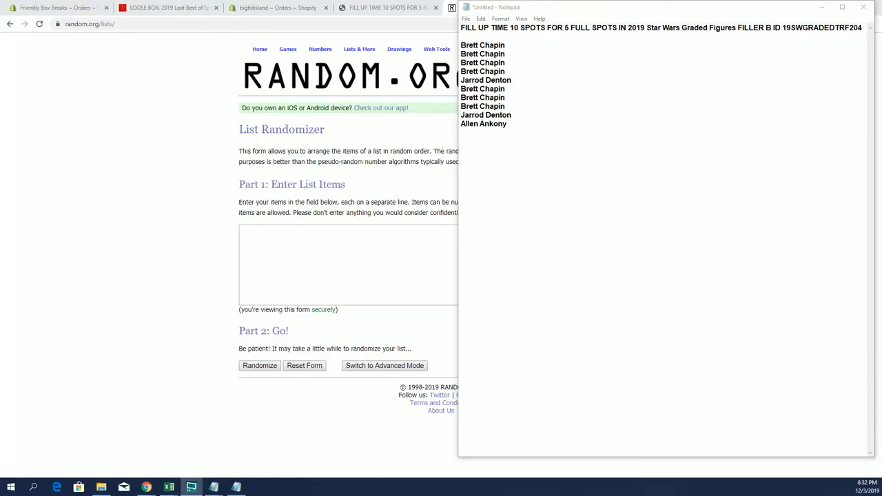
# Step: Paste the ten participant names from Notepad into the list box and randomize them once
pyautogui.press('enter')
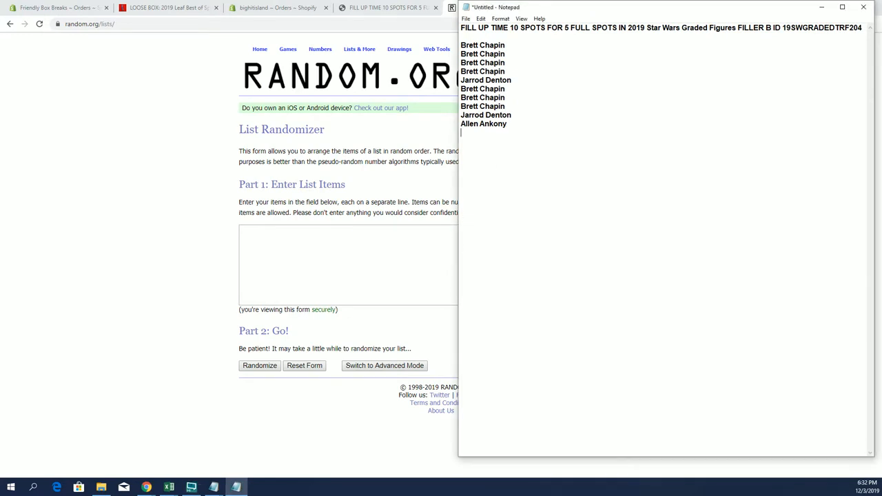
pyautogui.rightClick(482, 83)
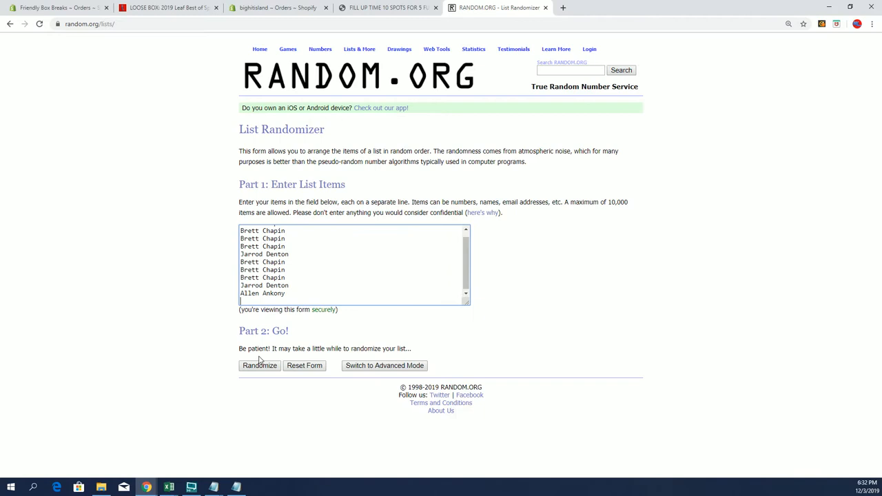
pyautogui.click(259, 365)
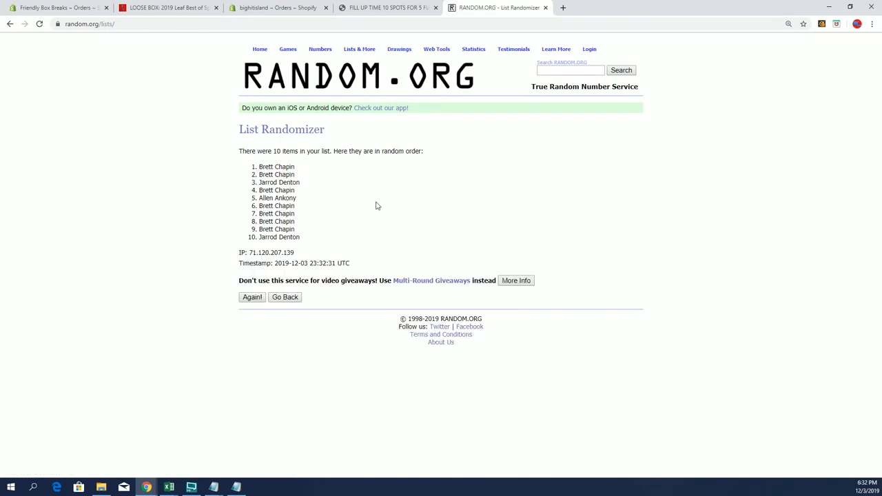
# Step: Reshuffle with Again! until the list has been randomized seven times
pyautogui.click(855, 24)
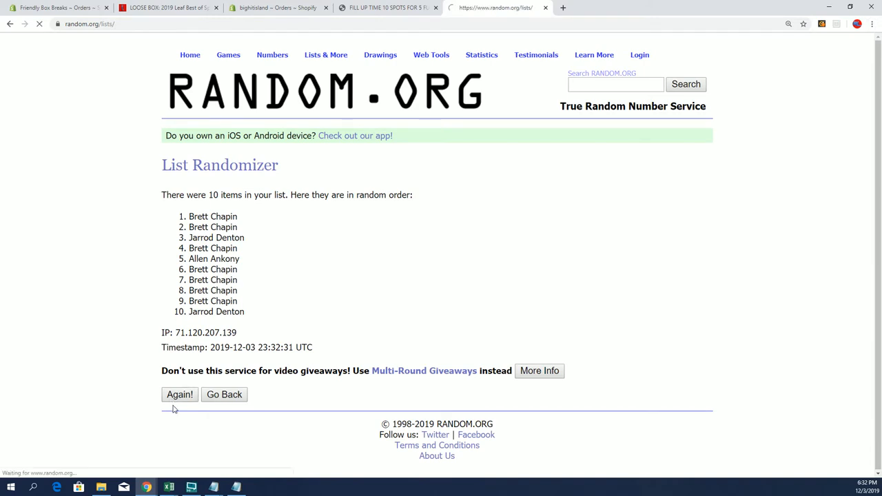
pyautogui.click(179, 395)
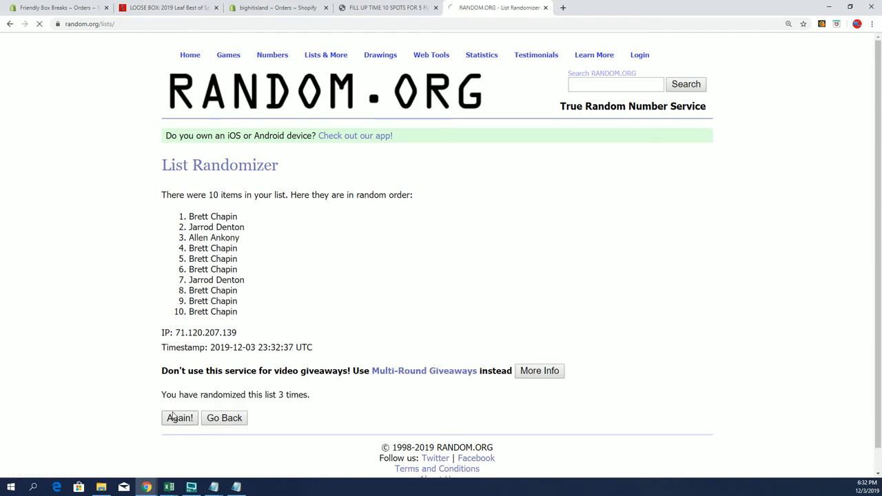
pyautogui.click(179, 418)
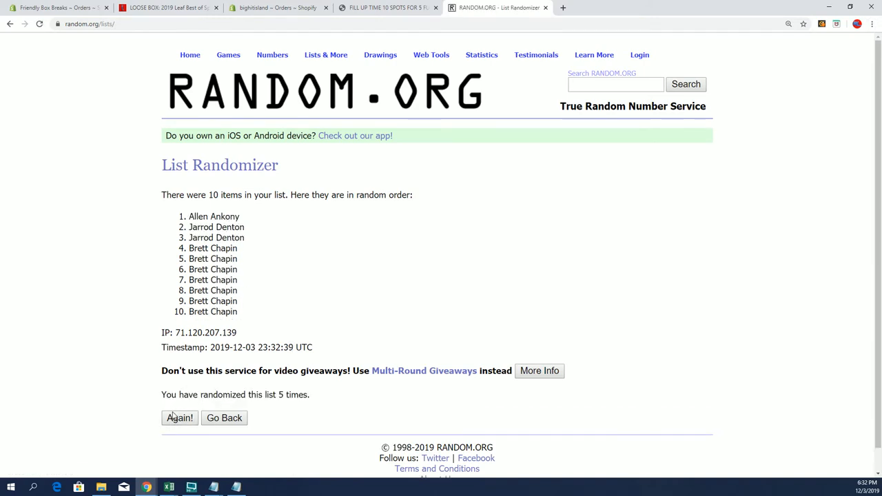
pyautogui.click(179, 418)
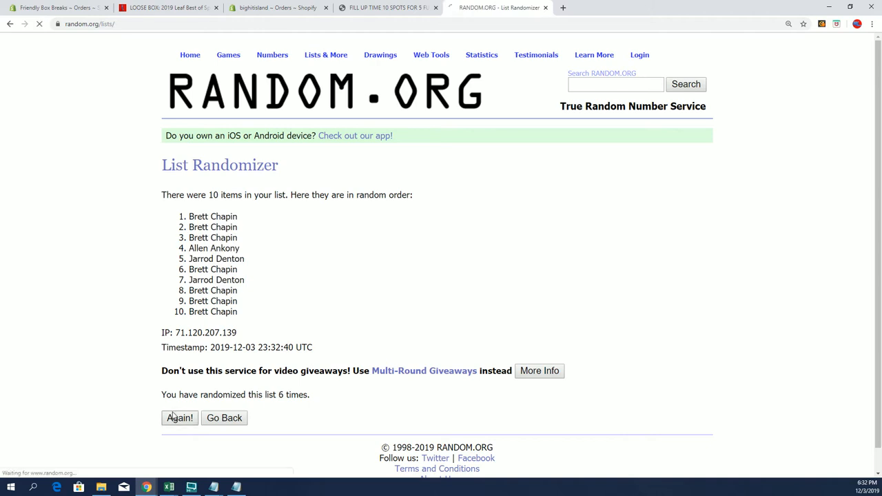
pyautogui.click(179, 418)
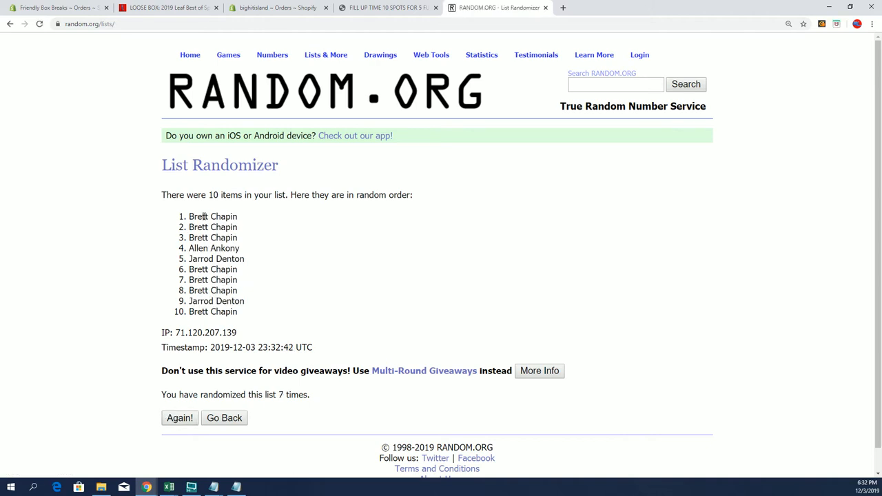
# Step: Highlight the top five names in the randomized results
pyautogui.moveTo(190, 217); pyautogui.dragTo(237, 237)
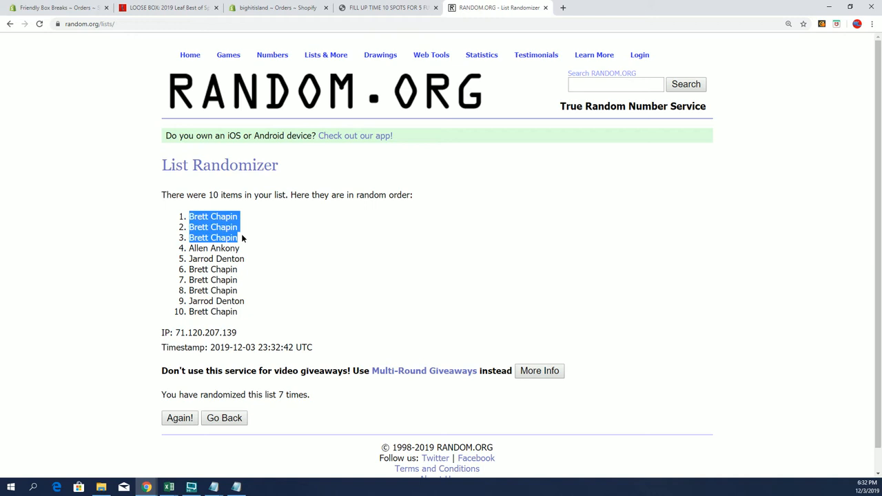
pyautogui.moveTo(242, 237); pyautogui.dragTo(251, 260)
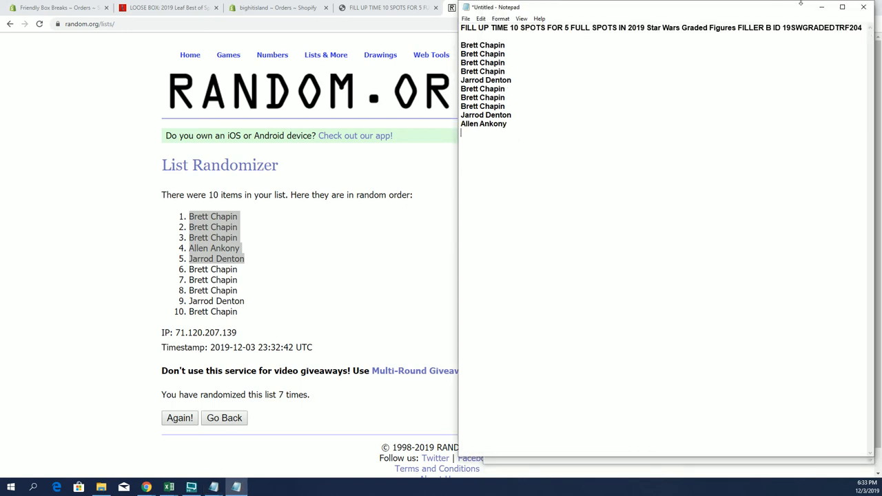
# Step: Close the Notepad participant list without saving, revealing the Star Wars figures list
pyautogui.click(863, 7)
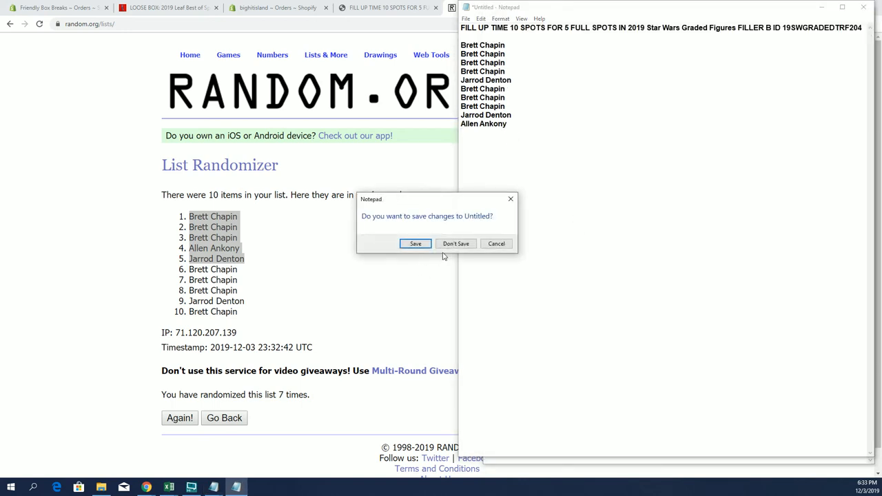
pyautogui.click(455, 243)
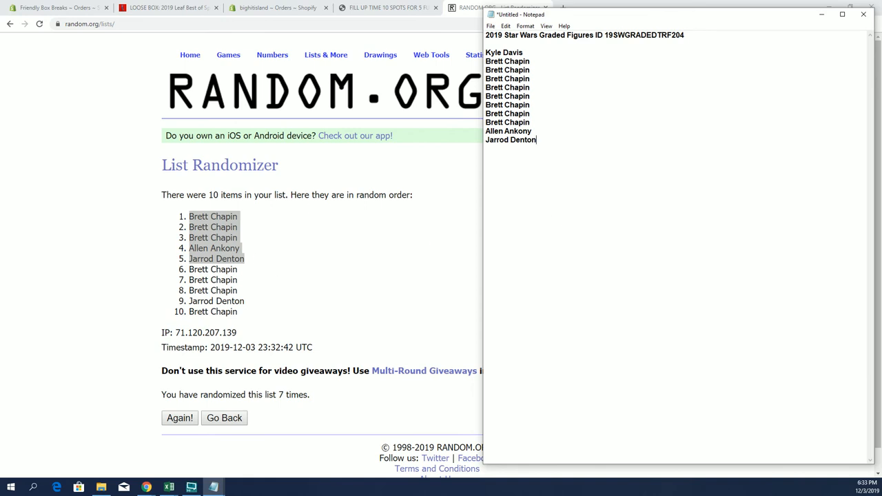